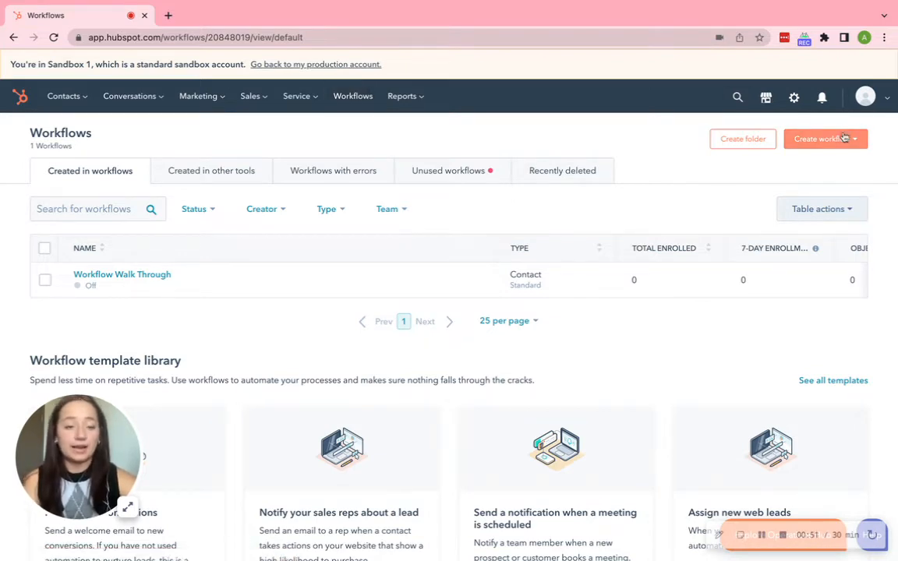
- Browse the workflow template library from the Create workflow menu
click(824, 139)
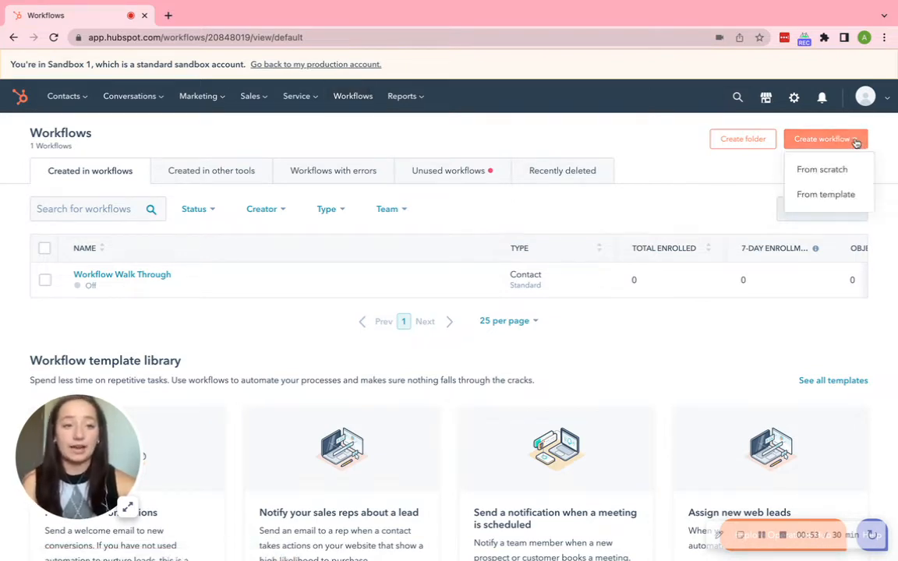
click(825, 194)
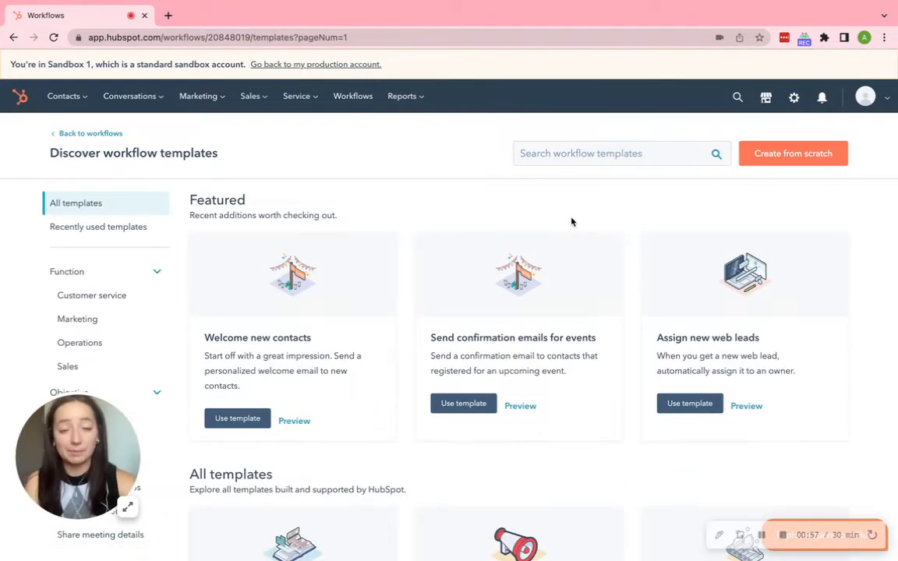
scroll(down, 3)
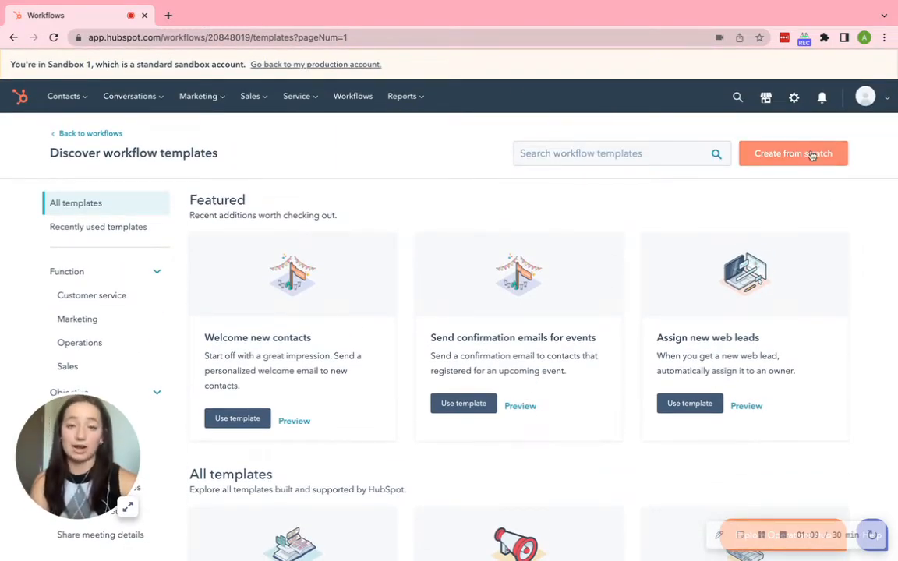
- Create a blank contact-based workflow from scratch named 'Workflow Walk Through'
click(792, 152)
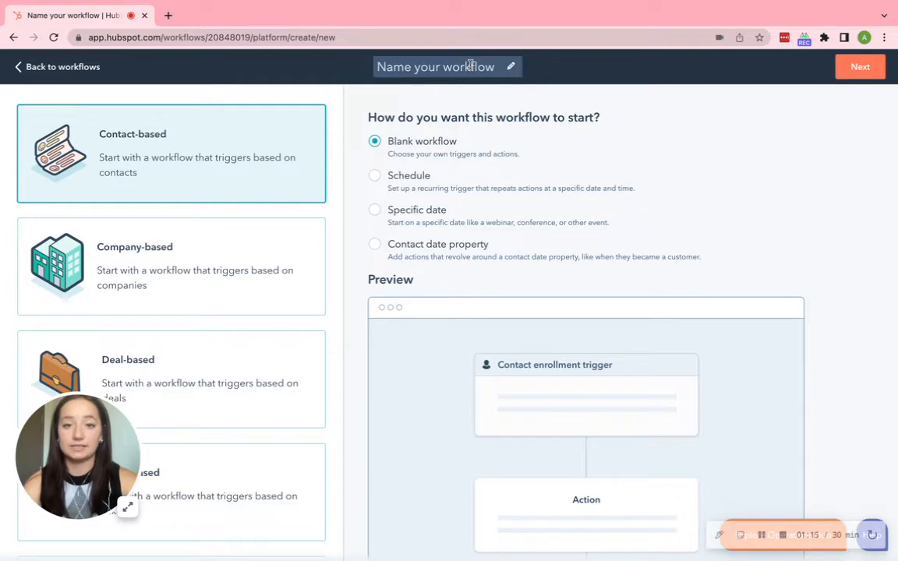
right_click(434, 66)
text(Workflow Walk Through)
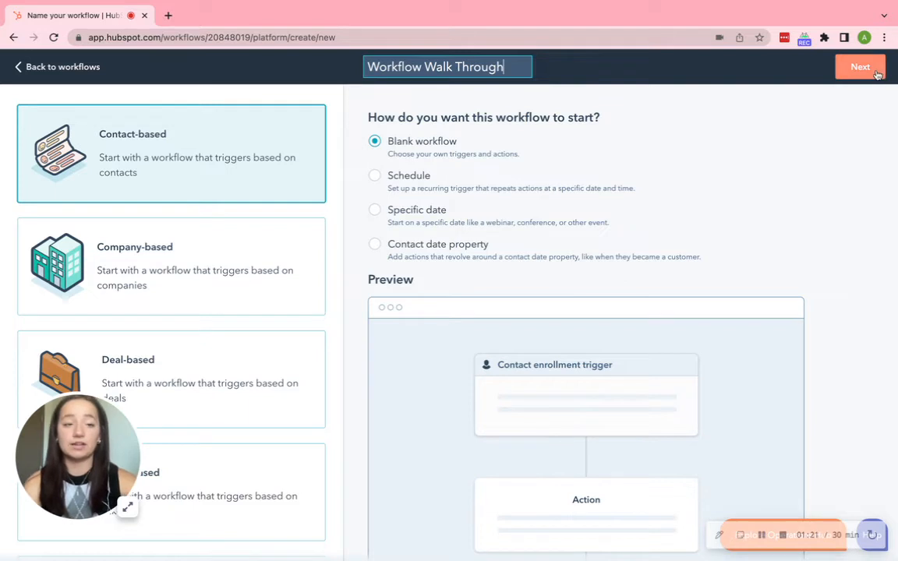
click(860, 66)
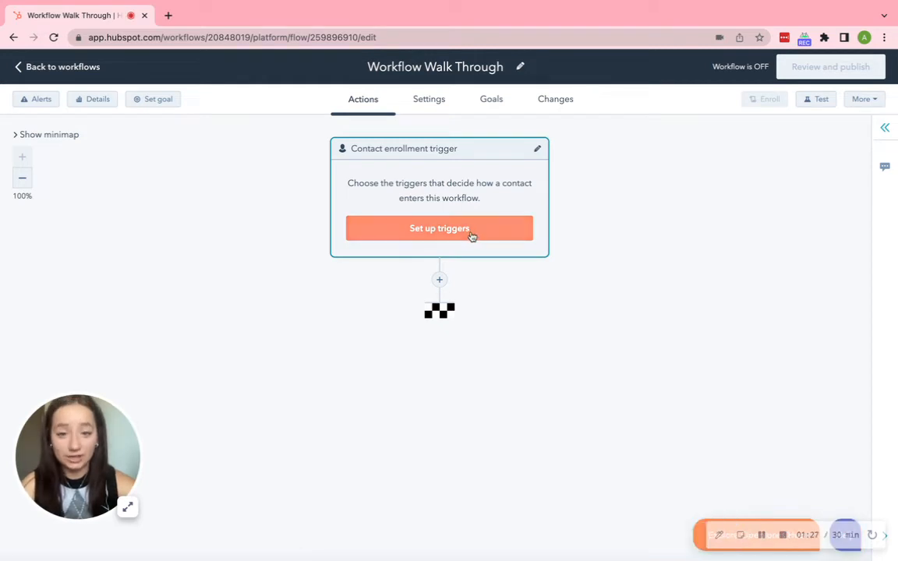
mouse_move(462, 229)
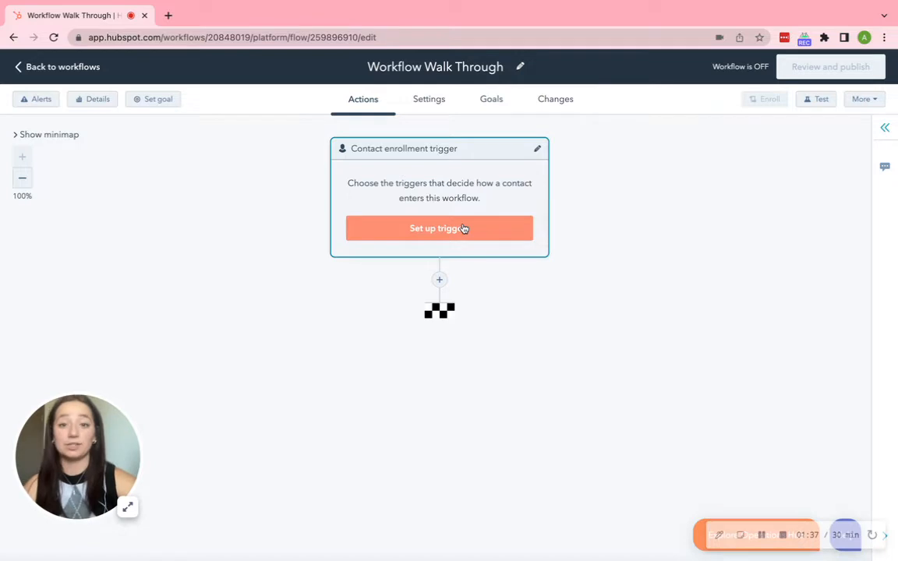
- Set the enrollment trigger to submissions of the Workflow Walk Through Form Submission form and save it
click(439, 229)
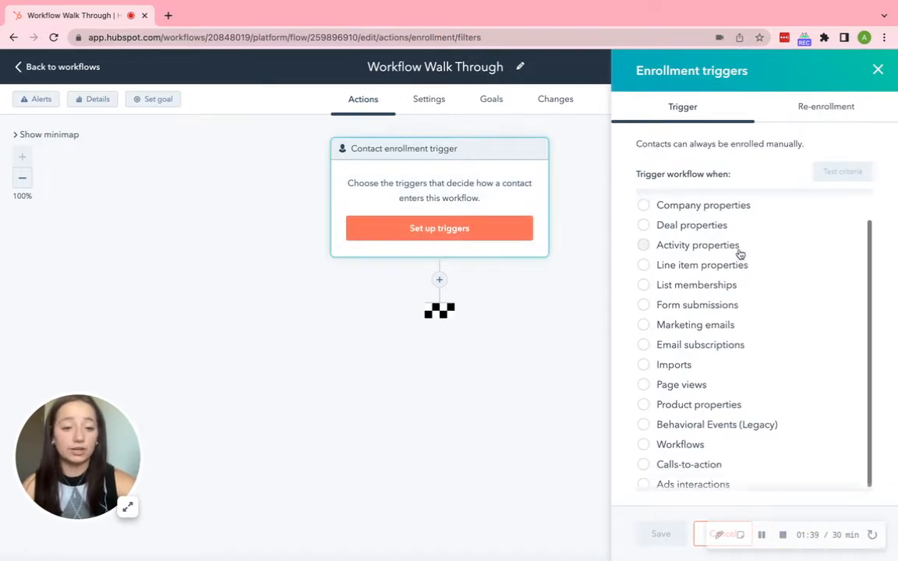
click(697, 304)
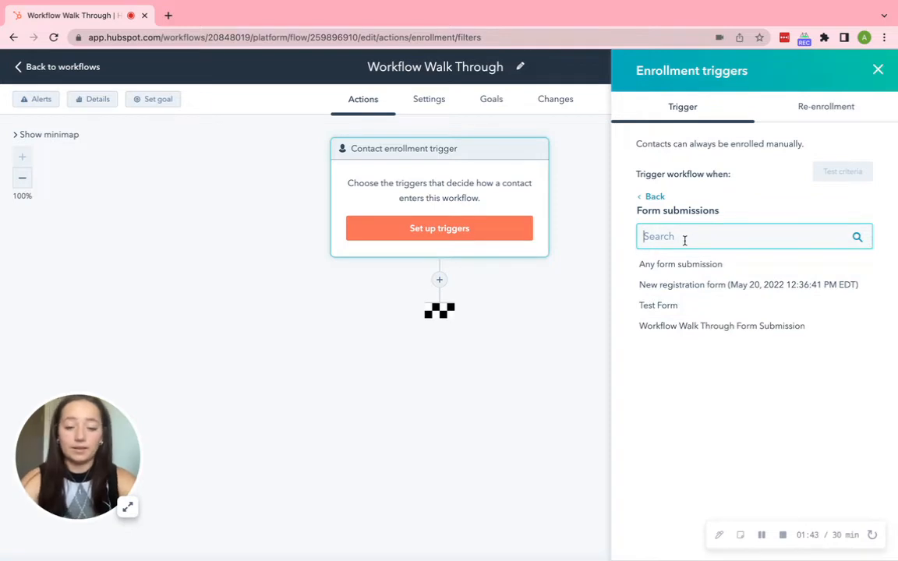
click(721, 326)
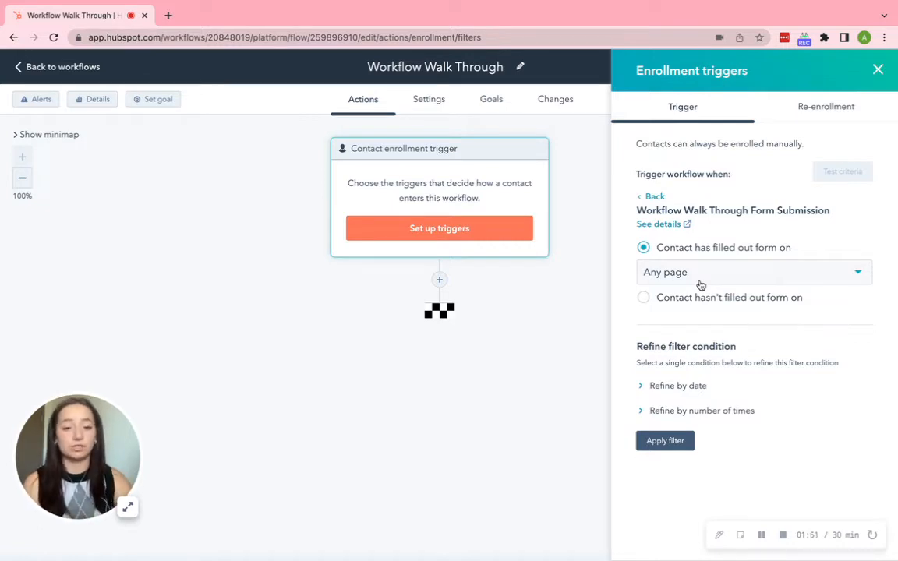
mouse_move(763, 427)
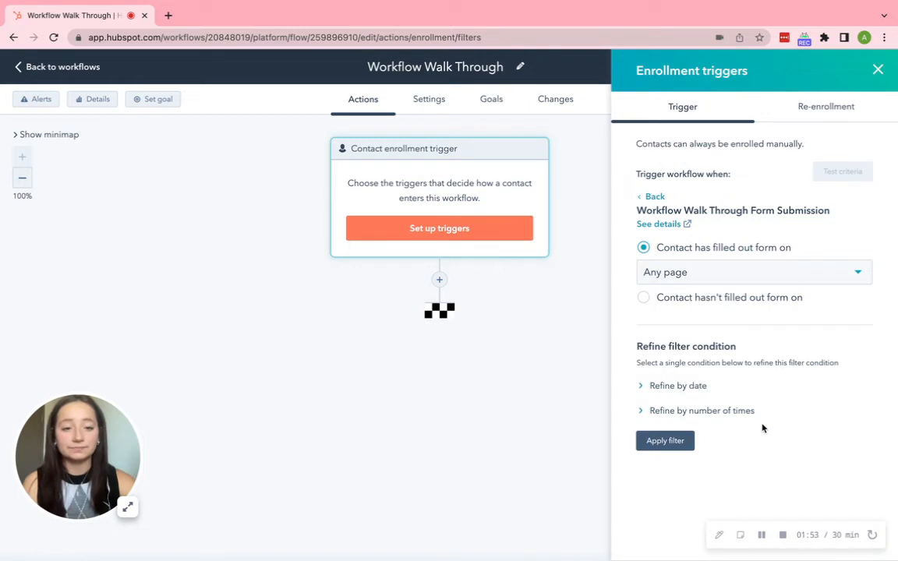
click(664, 441)
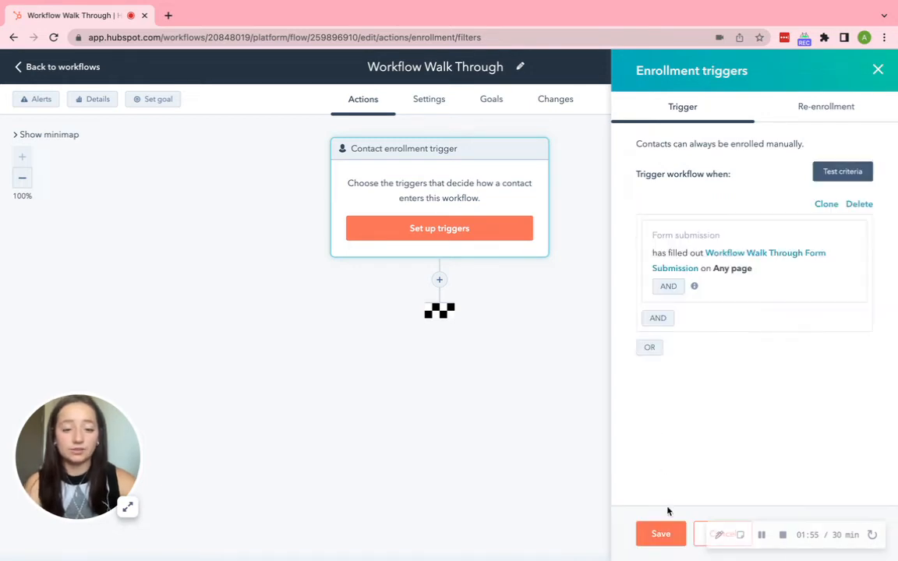
click(660, 534)
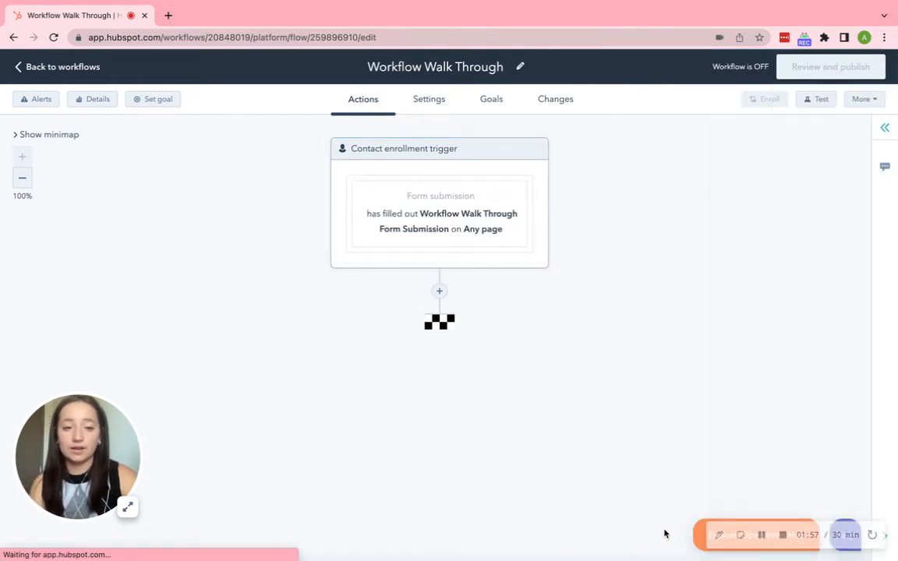
- Add a Set property value action after the trigger
click(439, 291)
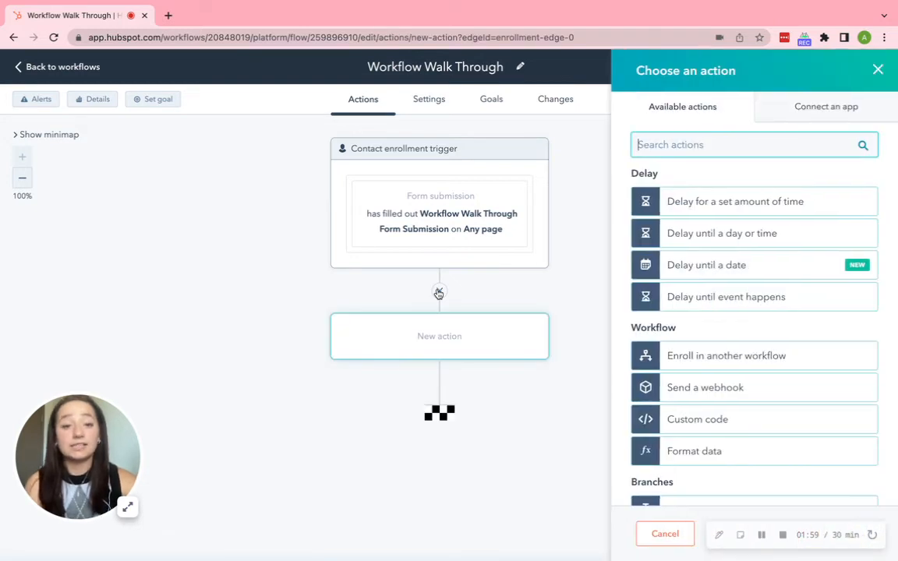
scroll(down, 3)
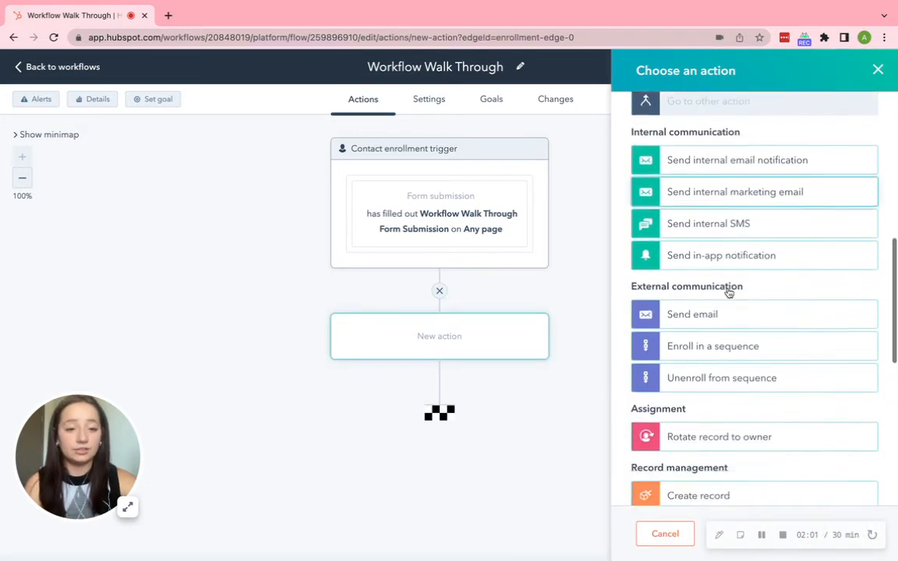
scroll(down, 3)
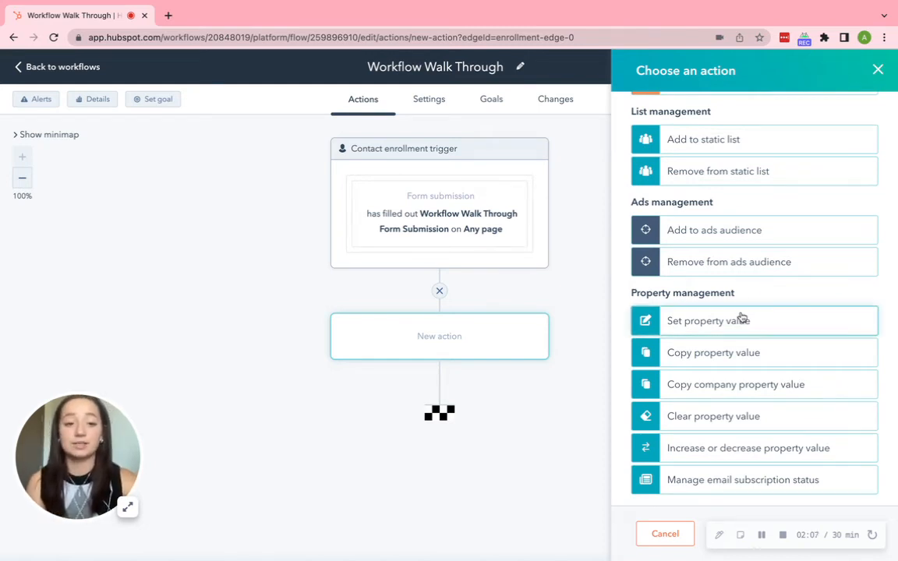
click(707, 321)
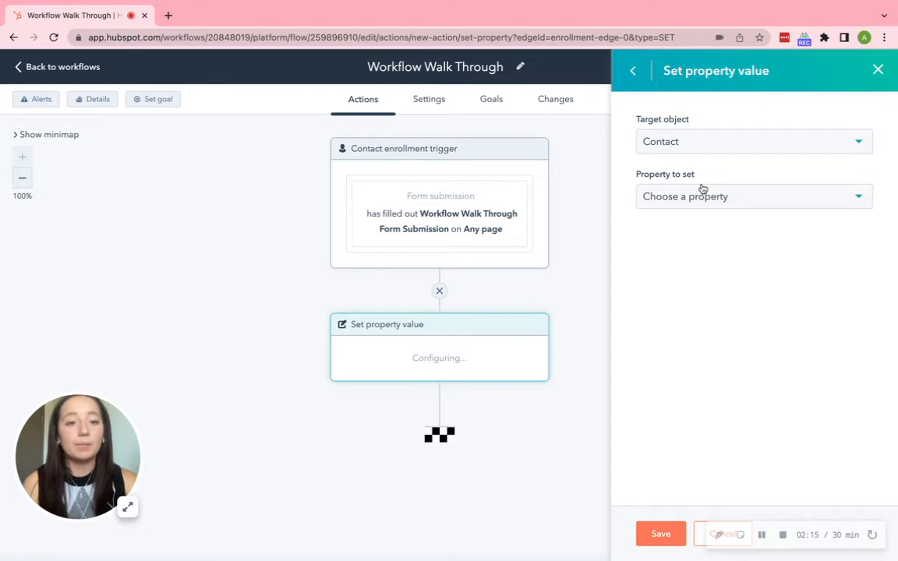
- Set the Lead Source Specific property to 'Form Submission' and save the action
click(752, 196)
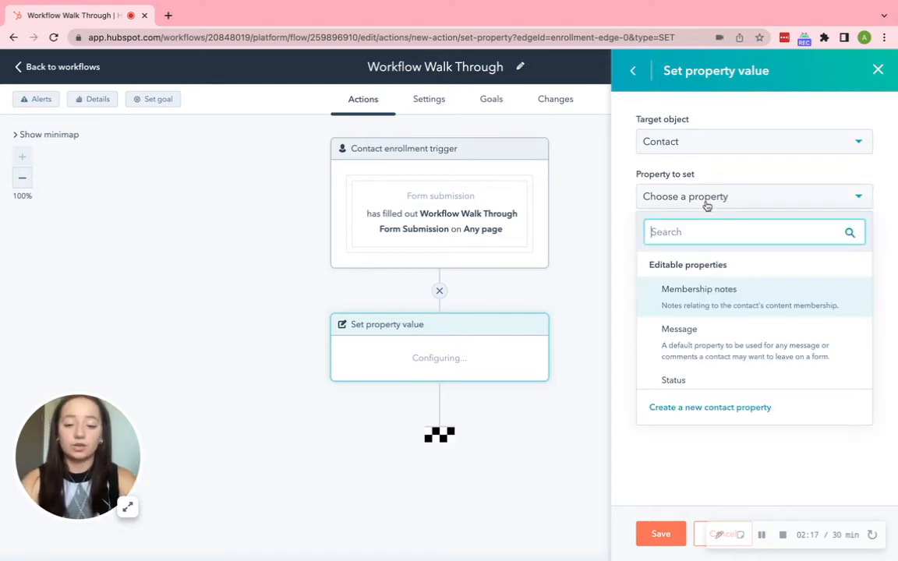
text(lead)
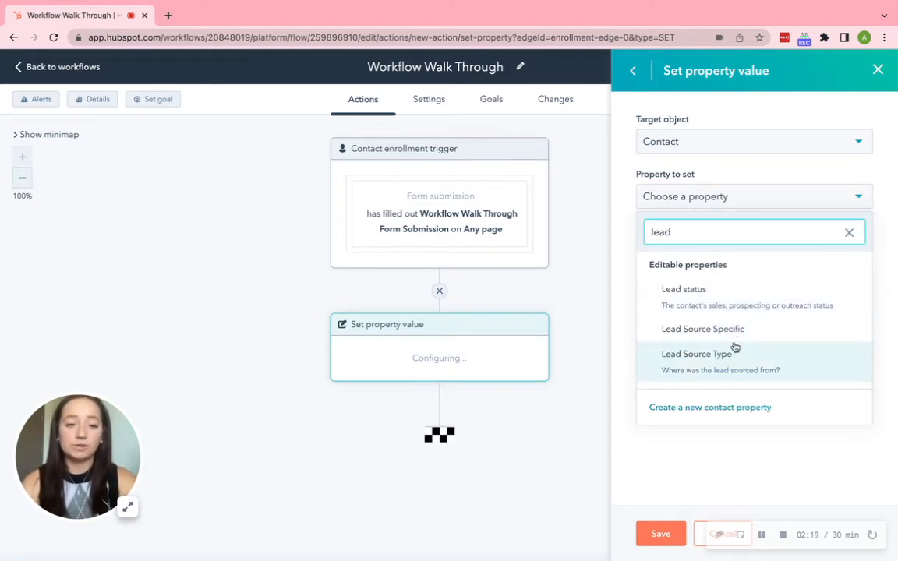
click(702, 328)
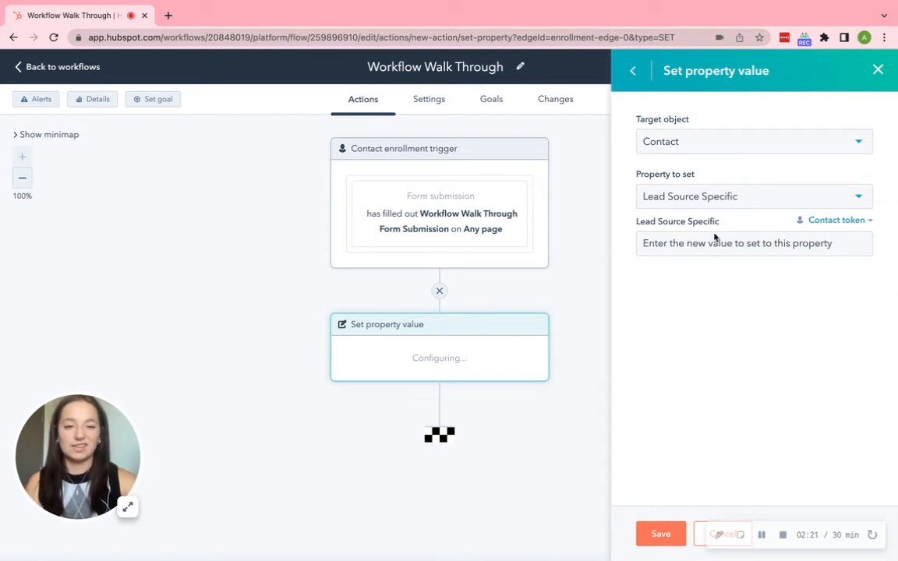
click(752, 243)
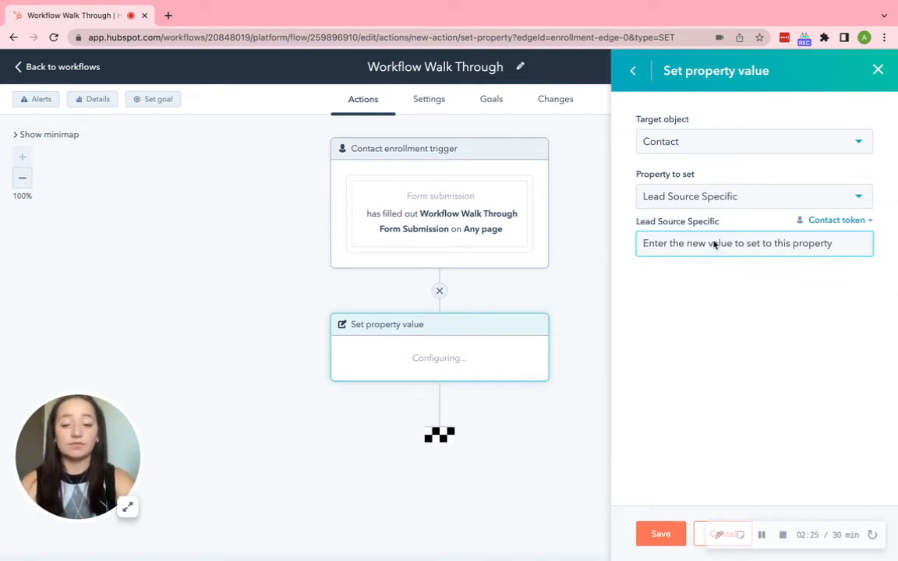
text(Form)
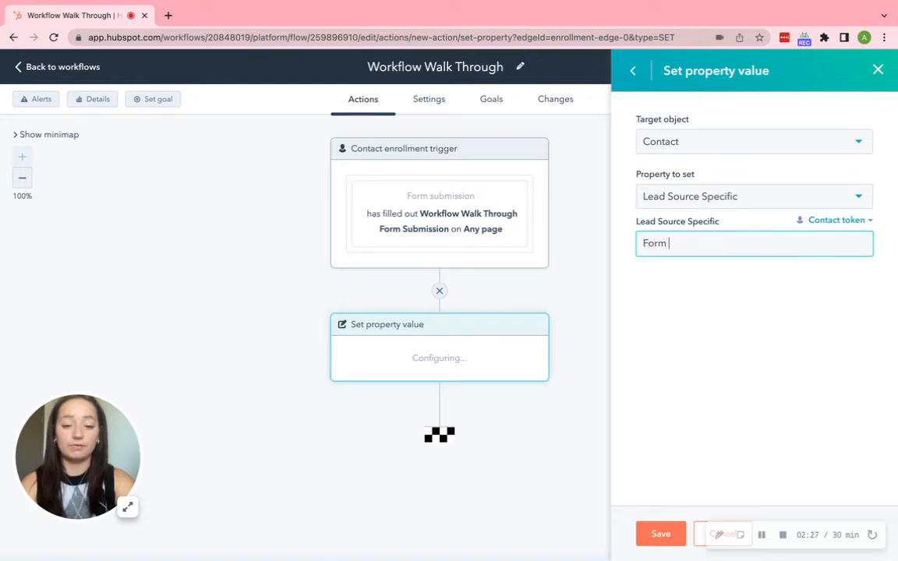
text(Submission)
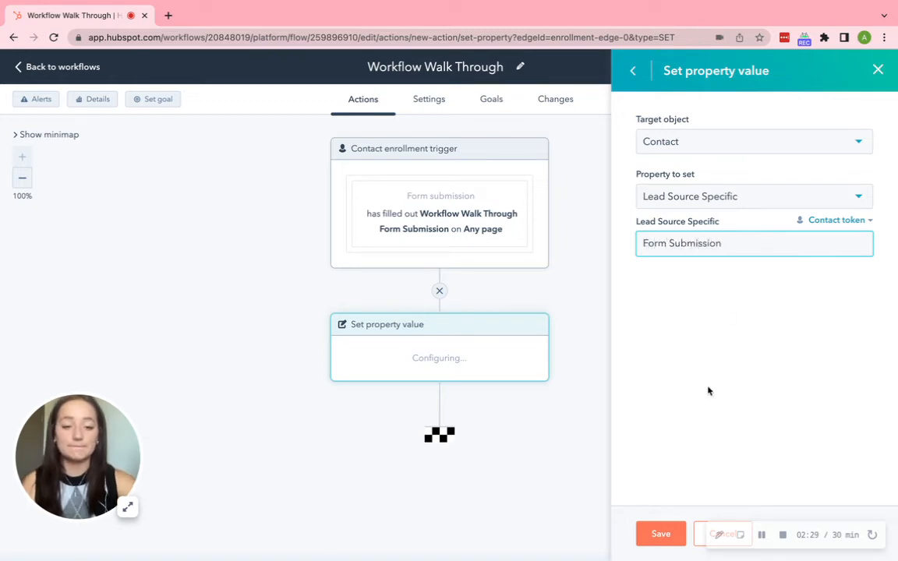
click(660, 534)
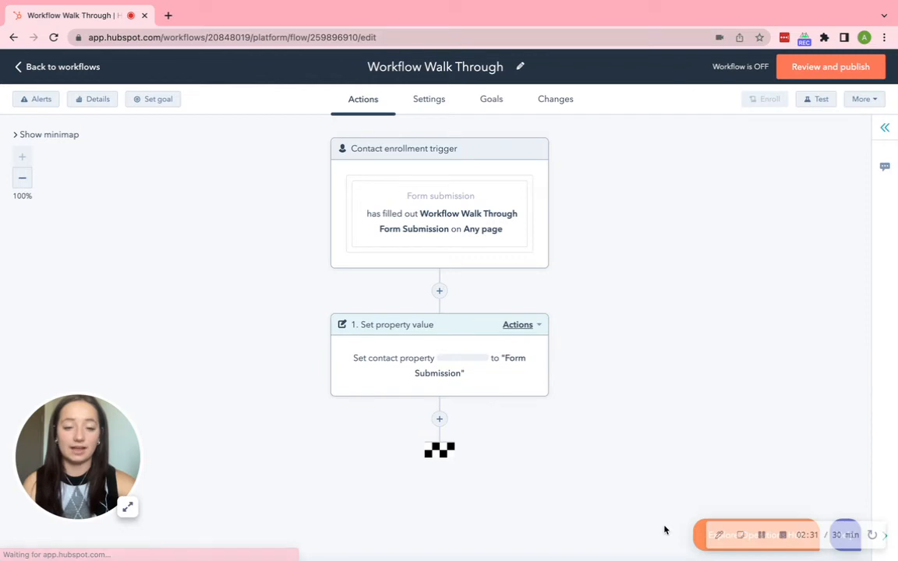
- Add a Send email action that sends the Workflow Walk Through Email and save it
click(439, 419)
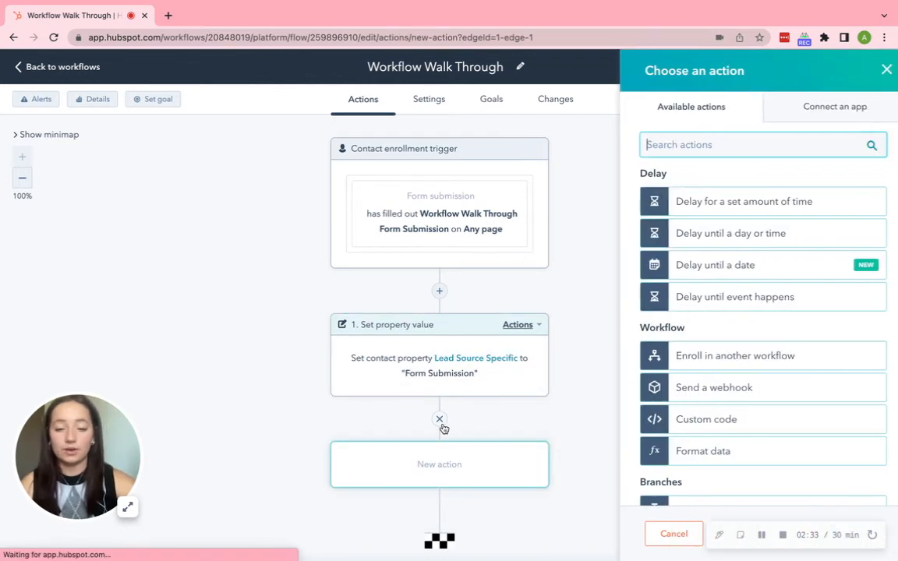
scroll(down, 3)
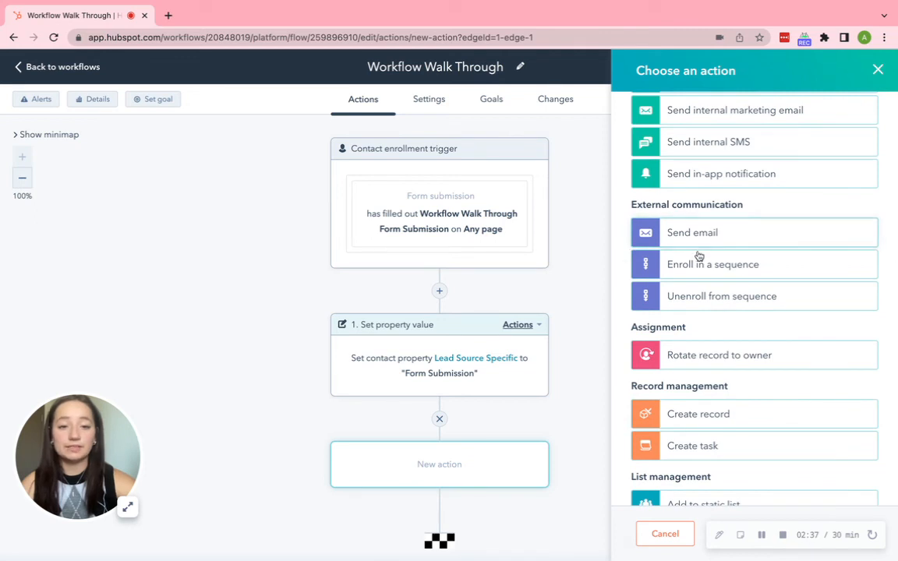
mouse_move(694, 223)
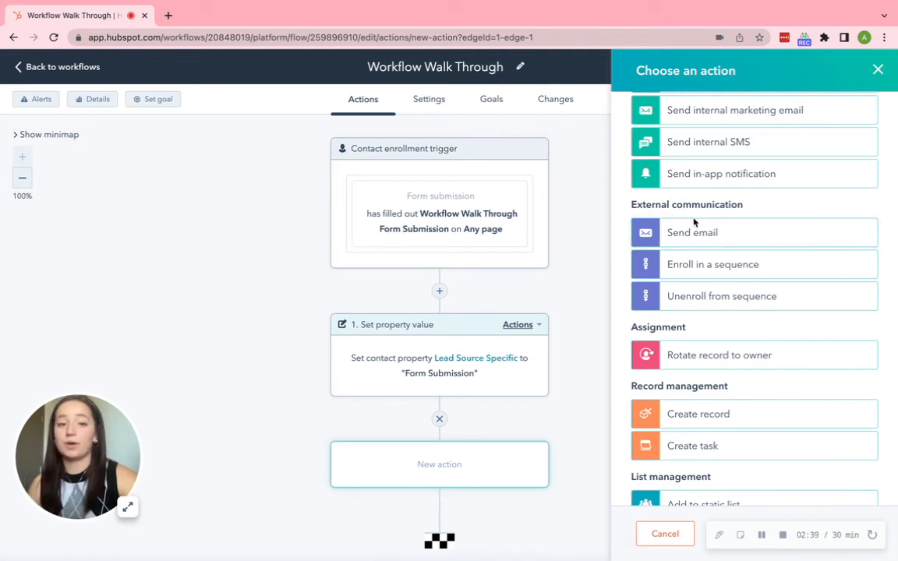
click(691, 232)
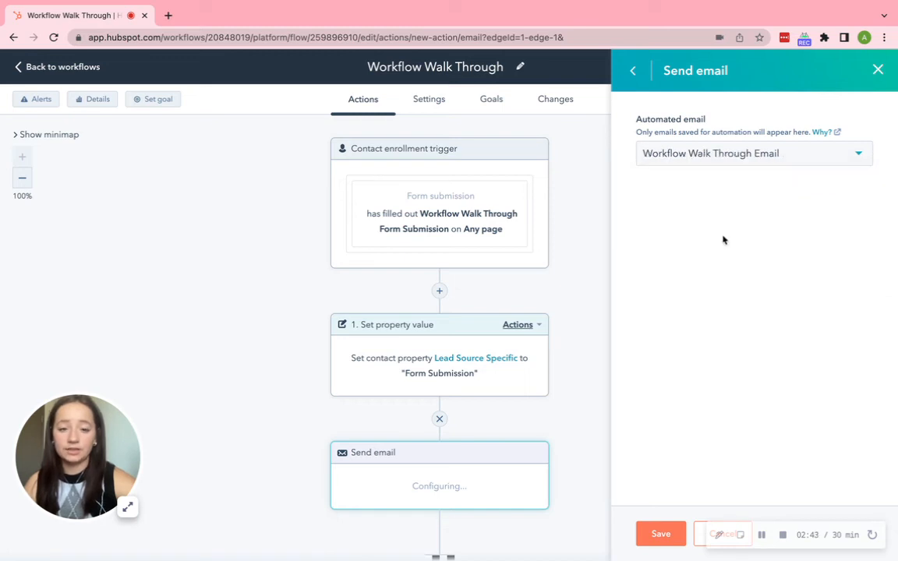
click(752, 152)
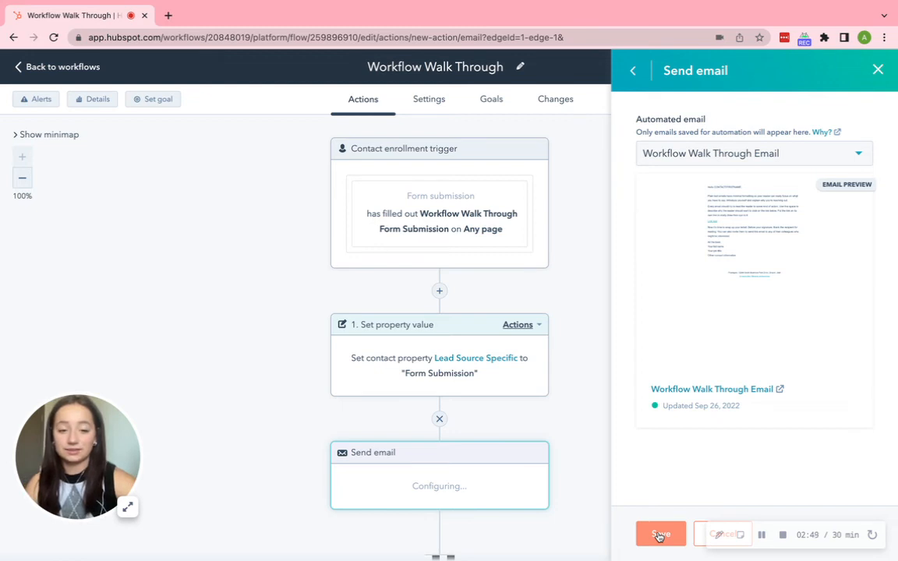
click(660, 534)
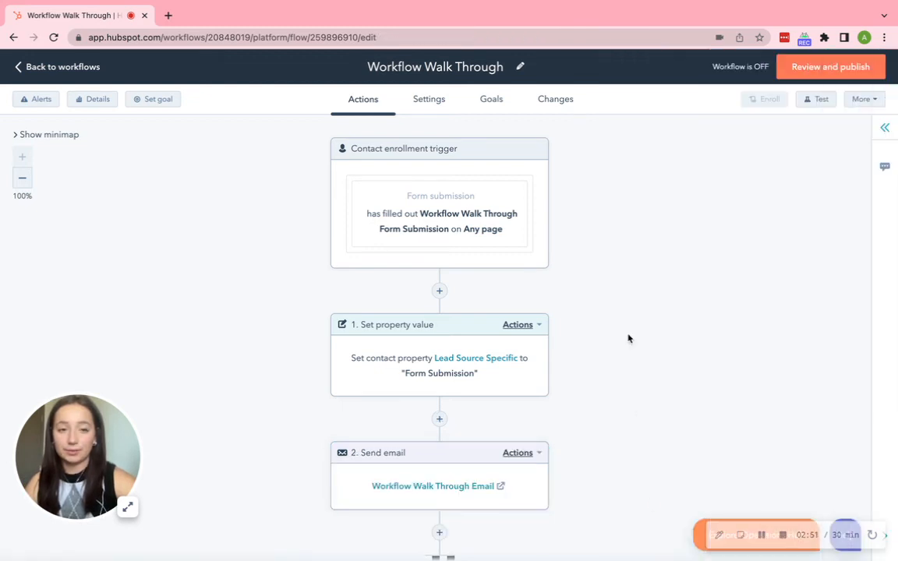